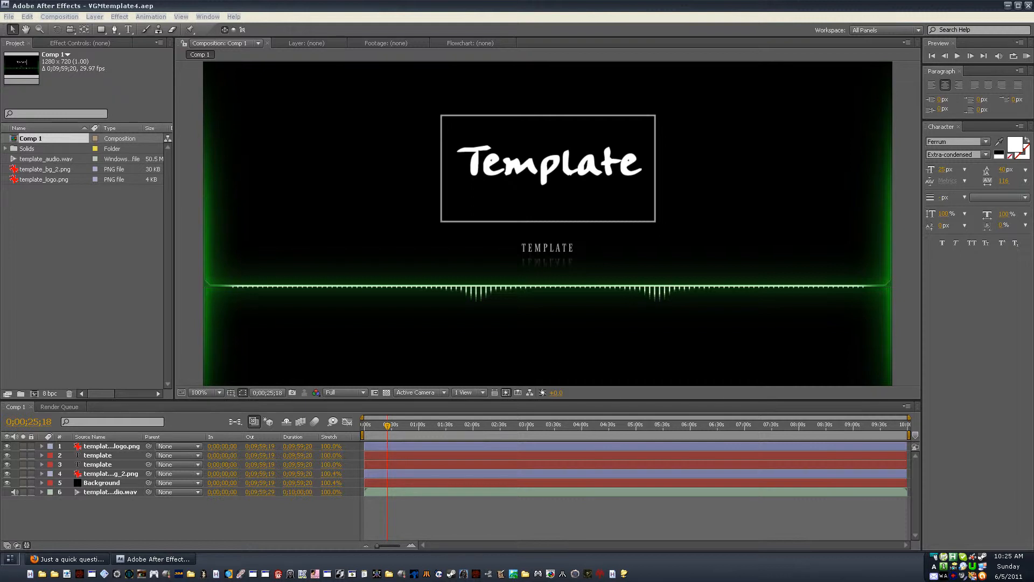
{"action": "mouse_move", "coordinate": [828, 330]}
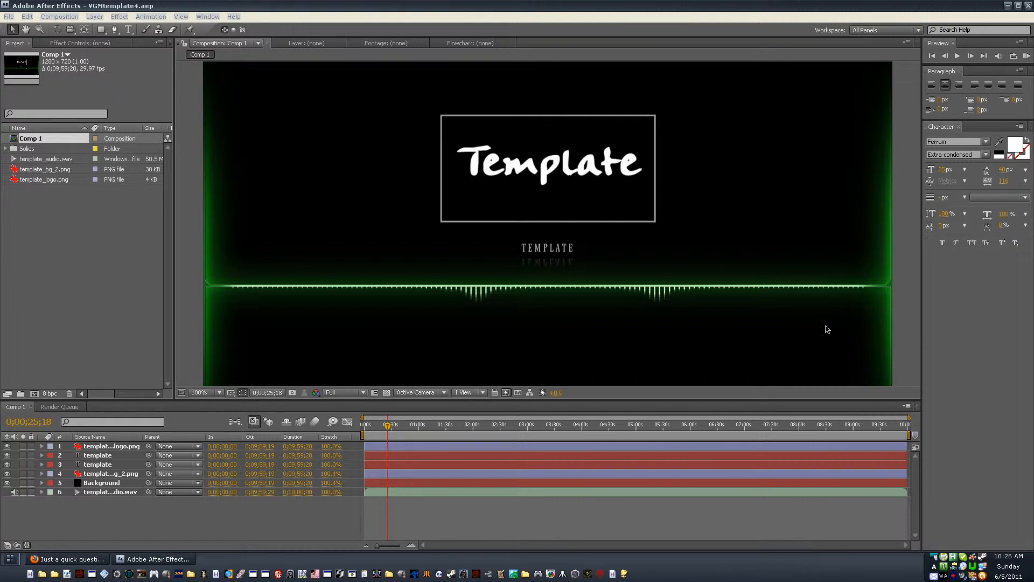
{"action": "mouse_move", "coordinate": [720, 264]}
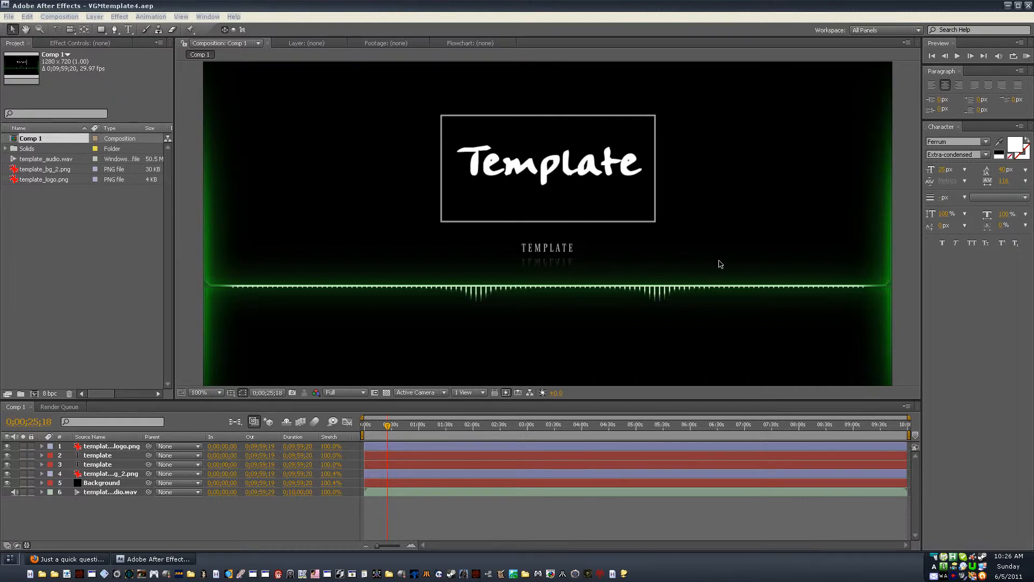
{"action": "mouse_move", "coordinate": [716, 344]}
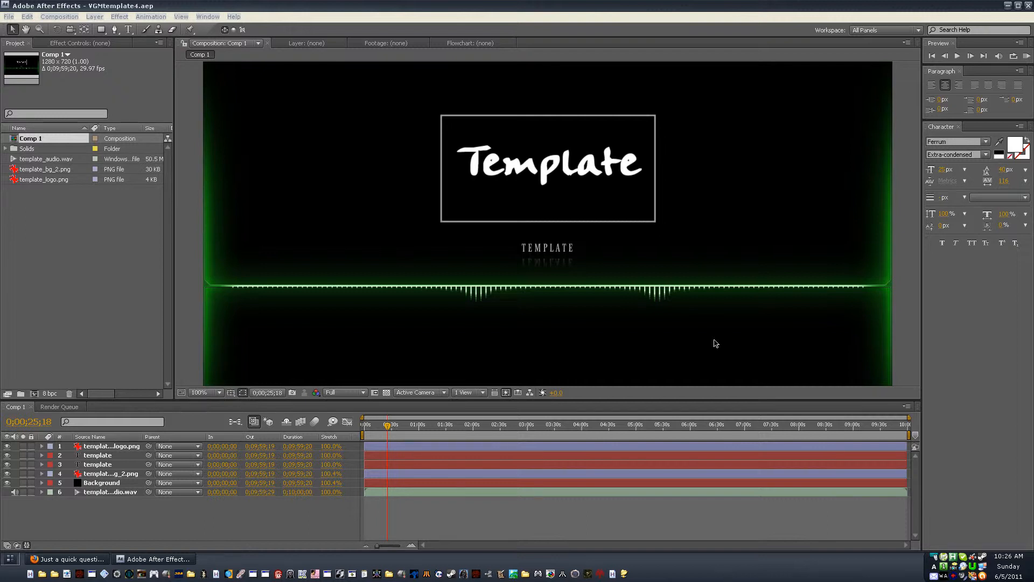
{"action": "mouse_move", "coordinate": [559, 262]}
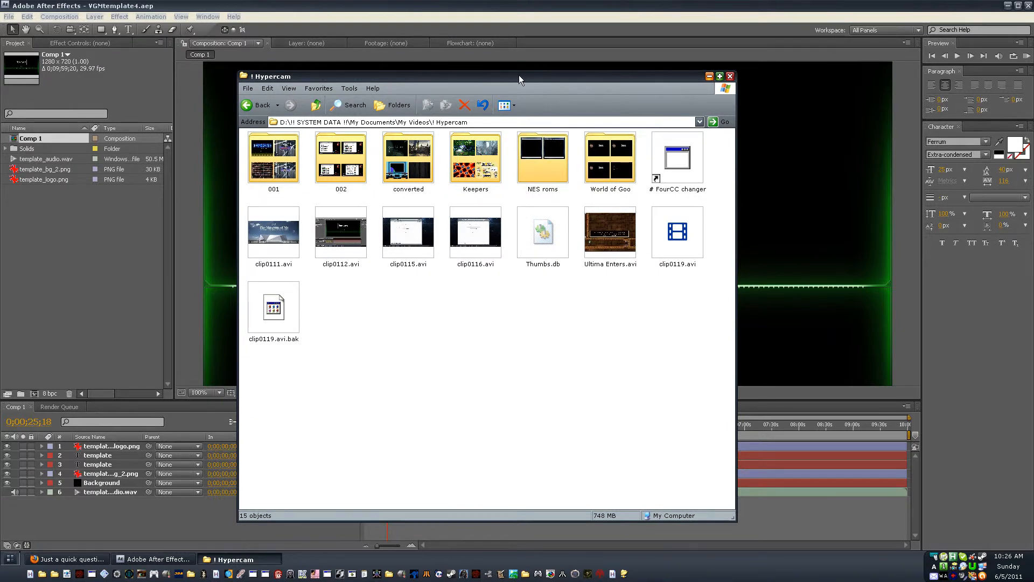
Step: Drag across the Hypercam Explorer window to clear it from the After Effects composition
{"action": "left_click_drag", "start_coordinate": [521, 76], "coordinate": [685, 79]}
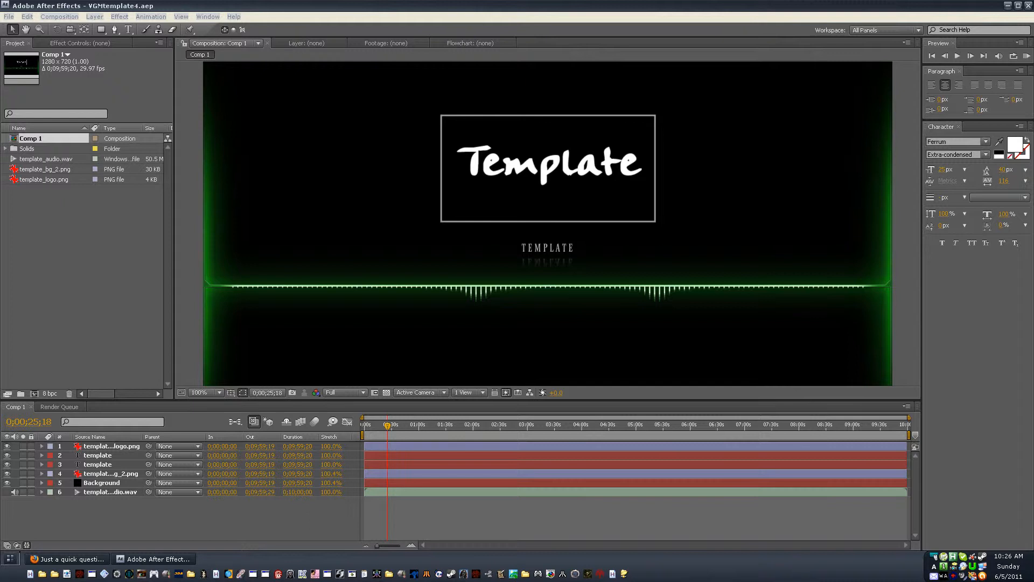
{"action": "mouse_move", "coordinate": [166, 352]}
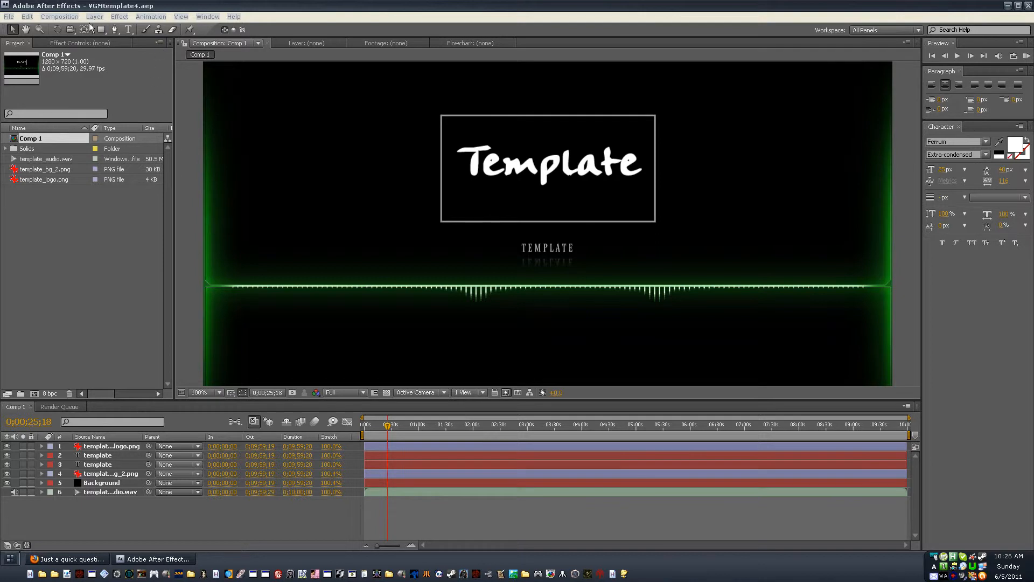
Step: Start rendering Comp 1 from the After Effects render queue
{"action": "left_click", "coordinate": [59, 16]}
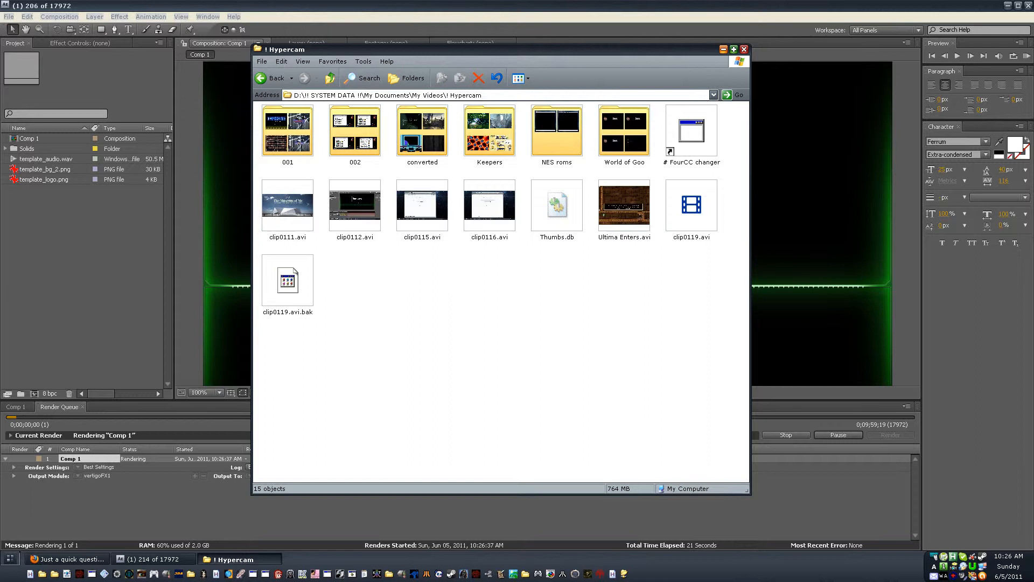
{"action": "mouse_move", "coordinate": [413, 186]}
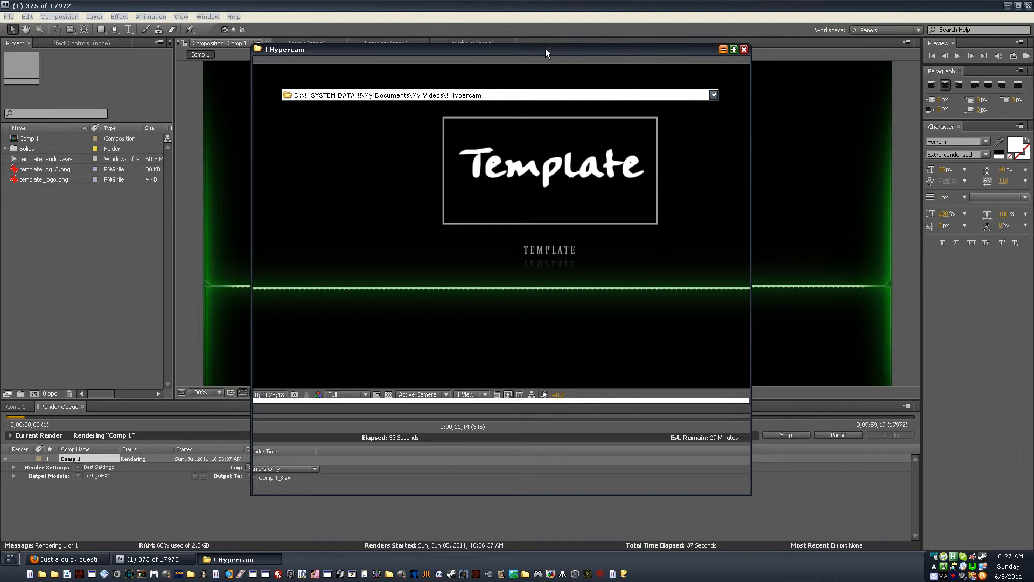
Step: Move the Hypercam folder window further left over the rendering composition
{"action": "left_click_drag", "start_coordinate": [546, 49], "coordinate": [373, 37]}
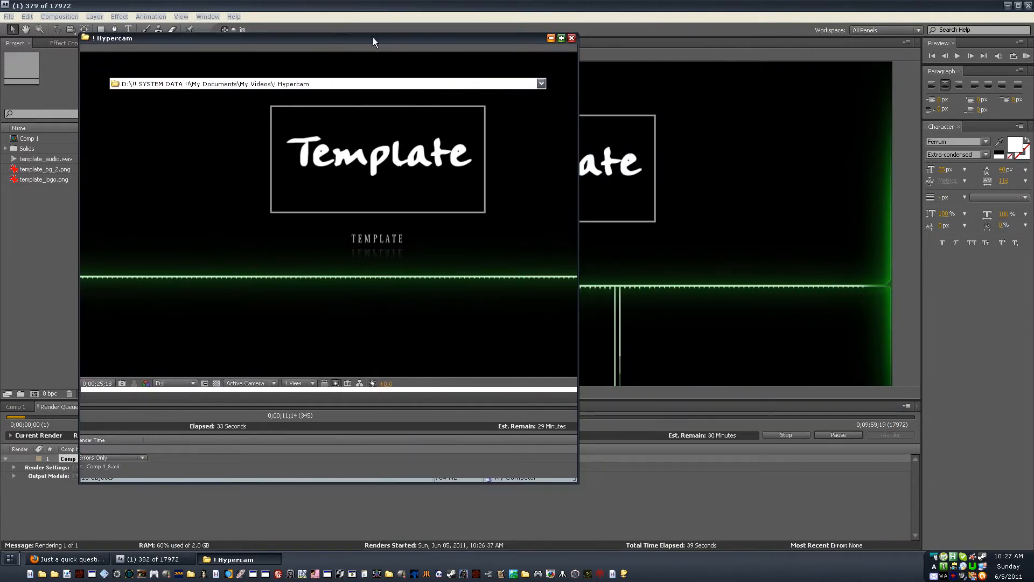
{"action": "left_click", "coordinate": [570, 38]}
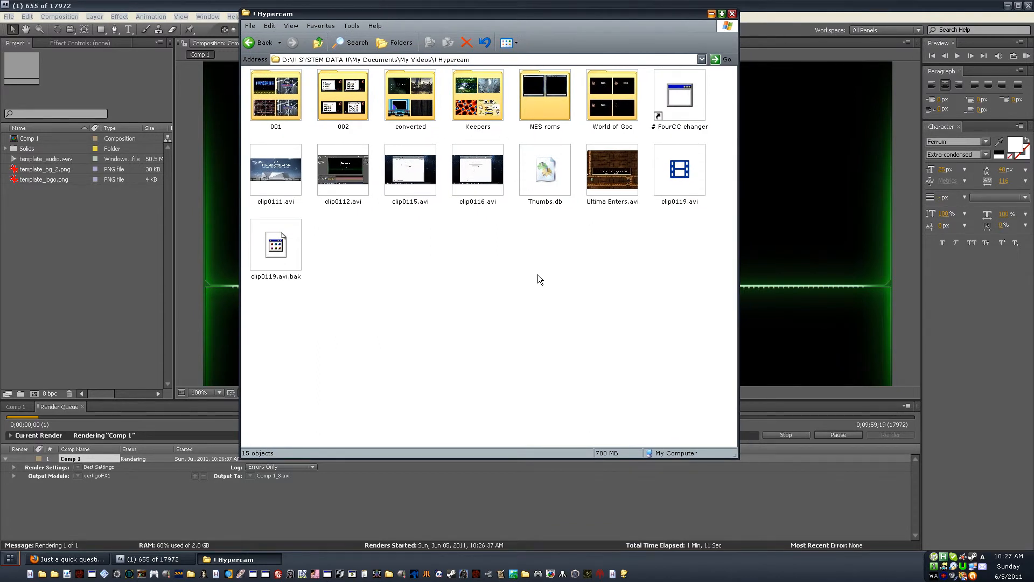
{"action": "mouse_move", "coordinate": [511, 247]}
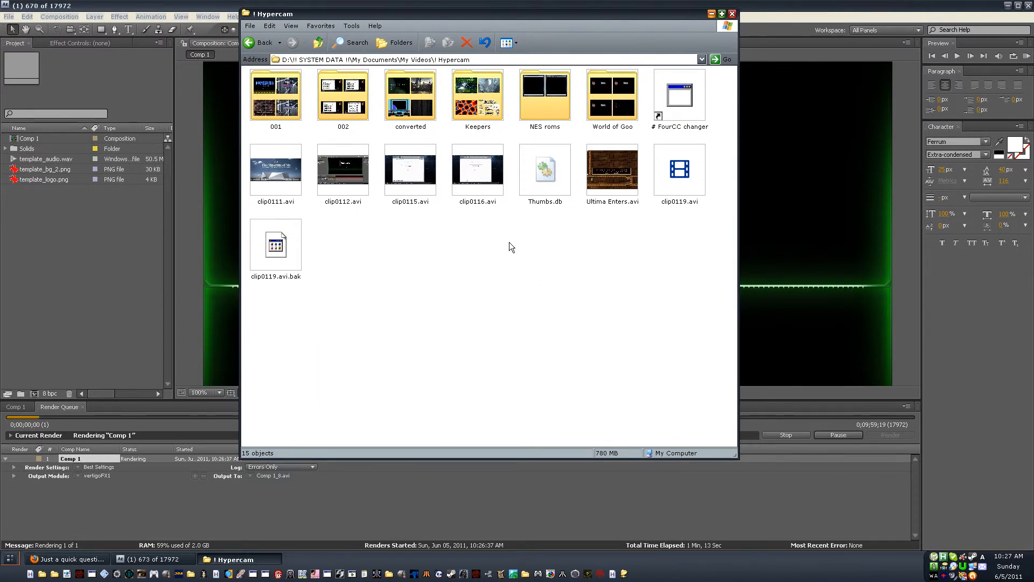
Step: Refresh the Hypercam folder, select the 002 folder, then deselect it
{"action": "left_click", "coordinate": [477, 95]}
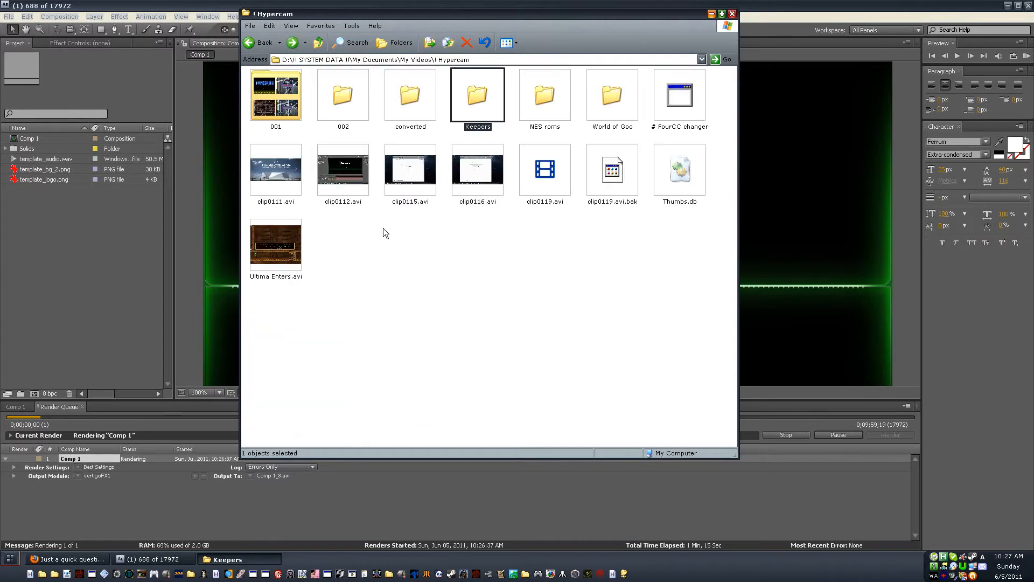
{"action": "left_click", "coordinate": [343, 95]}
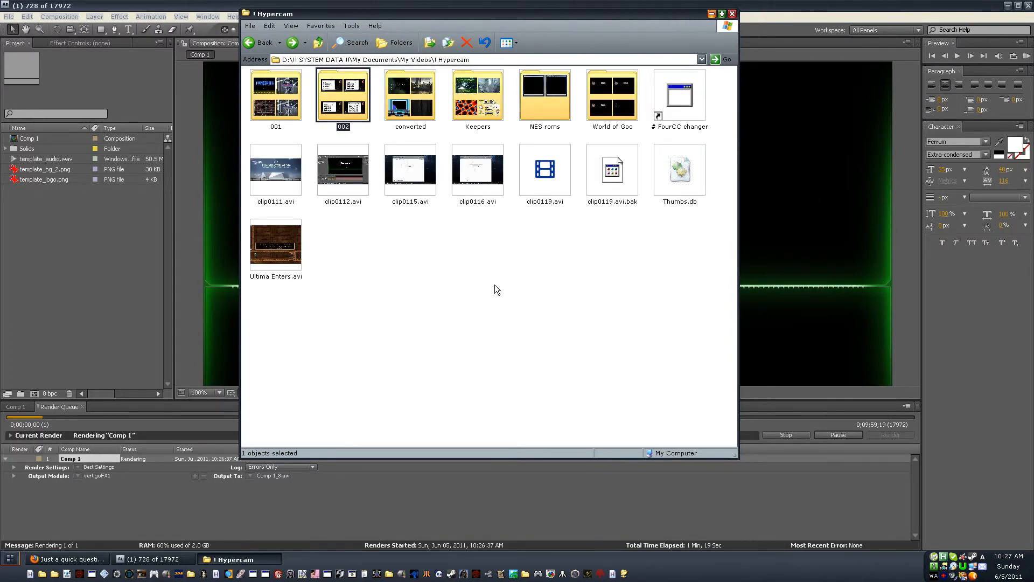
{"action": "mouse_move", "coordinate": [873, 381]}
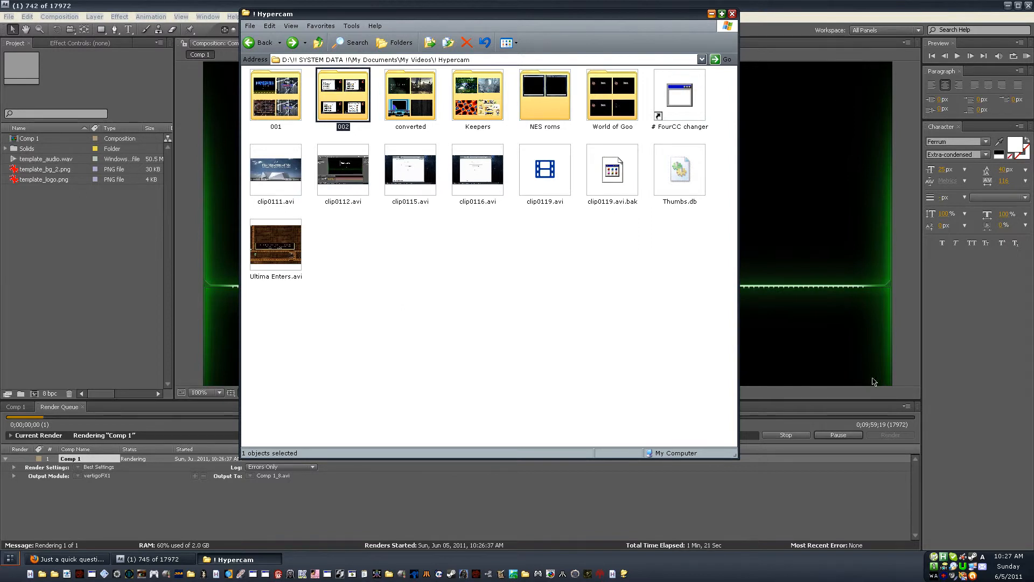
{"action": "mouse_move", "coordinate": [890, 376]}
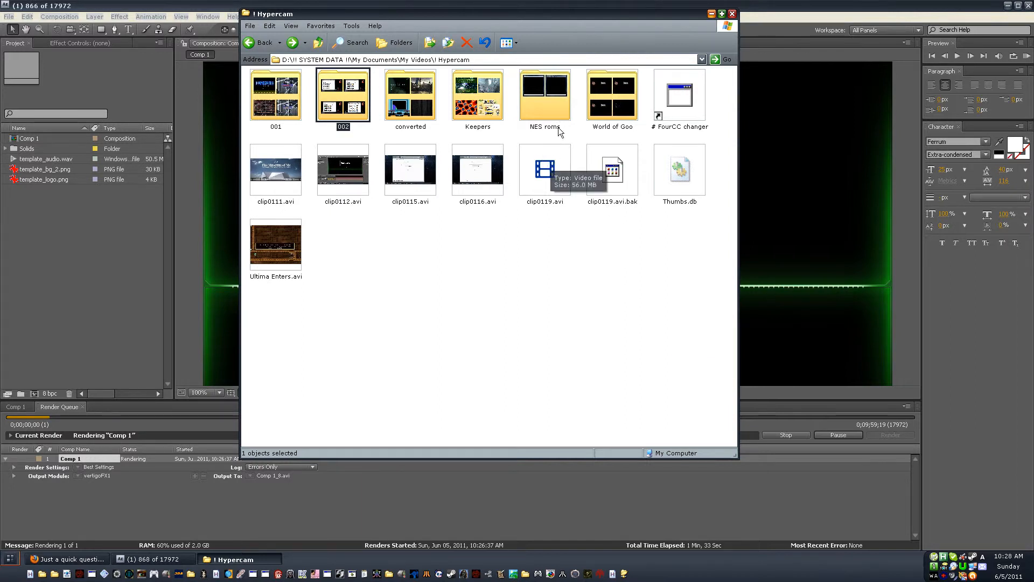
{"action": "mouse_move", "coordinate": [576, 263]}
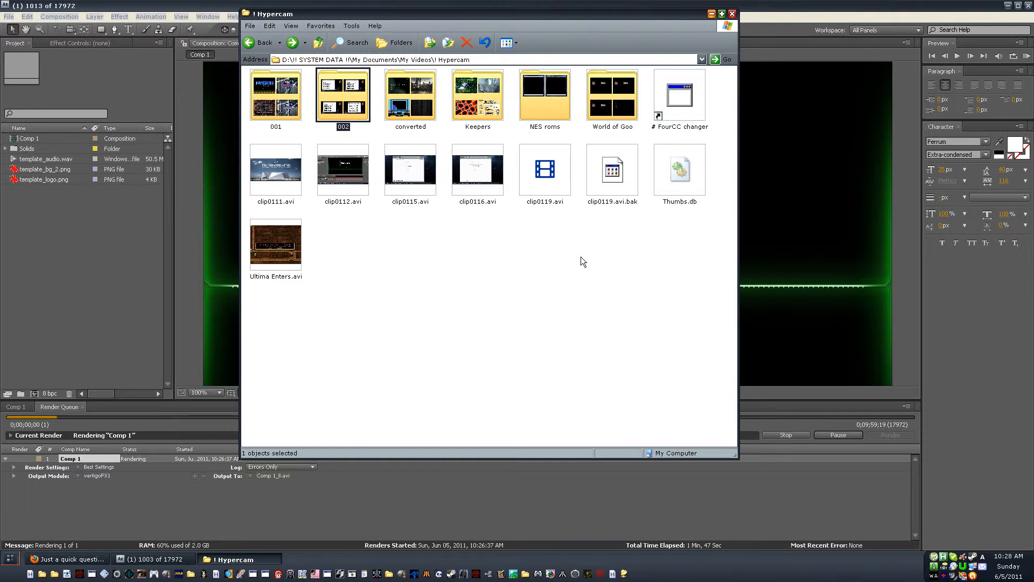
{"action": "left_click", "coordinate": [473, 234]}
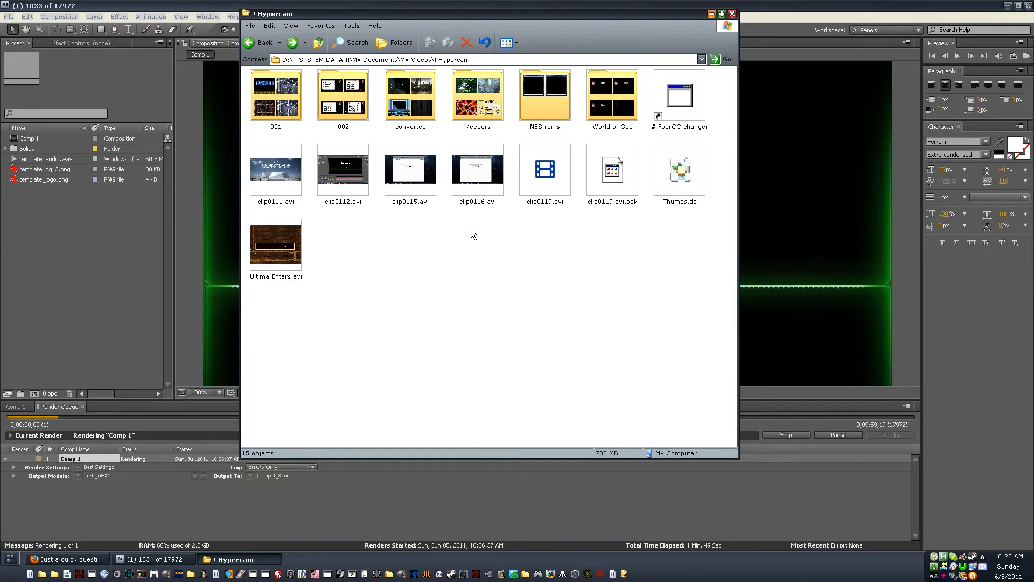
{"action": "mouse_move", "coordinate": [648, 229]}
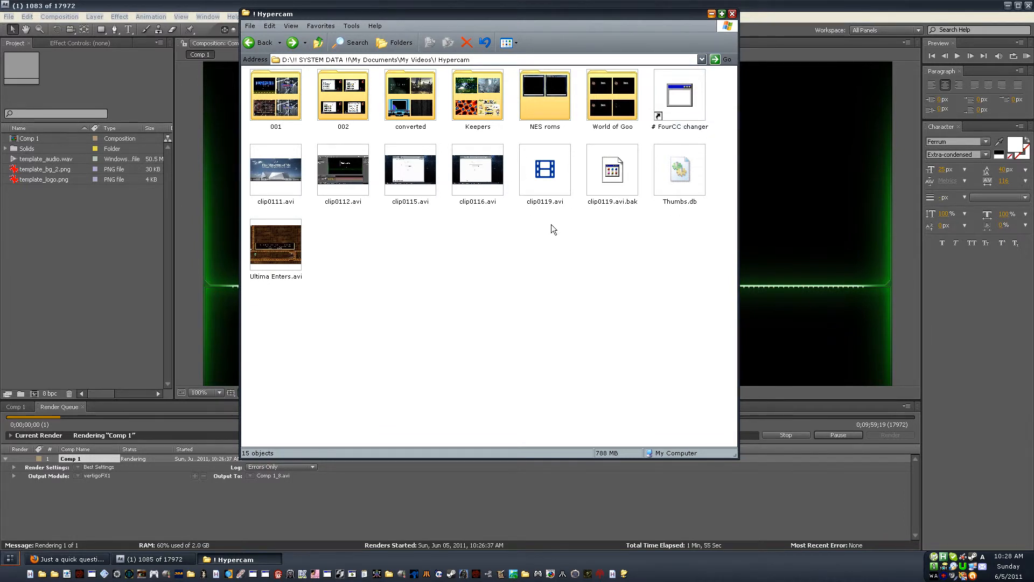
{"action": "mouse_move", "coordinate": [885, 256]}
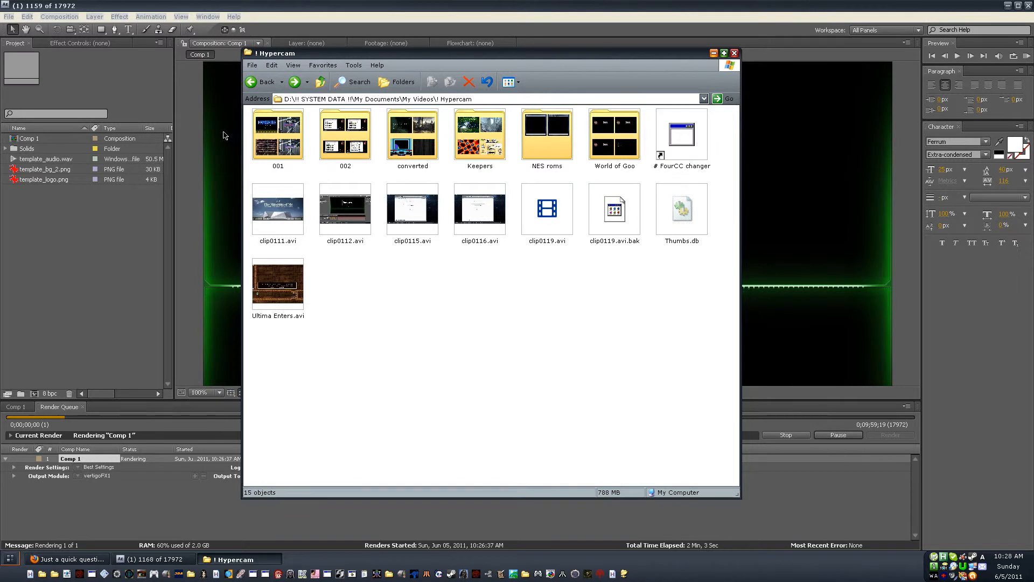
{"action": "mouse_move", "coordinate": [250, 338]}
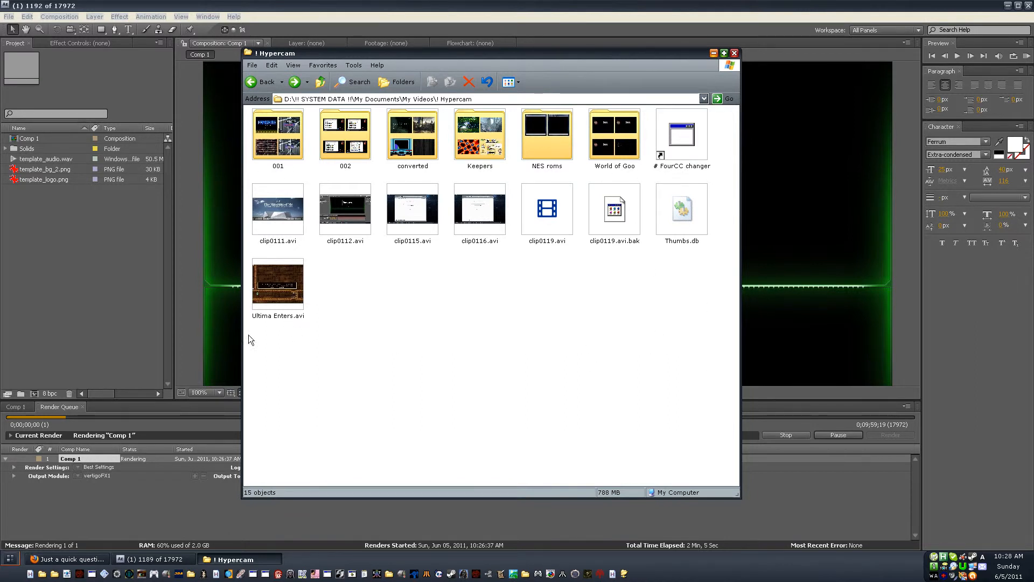
{"action": "mouse_move", "coordinate": [594, 422]}
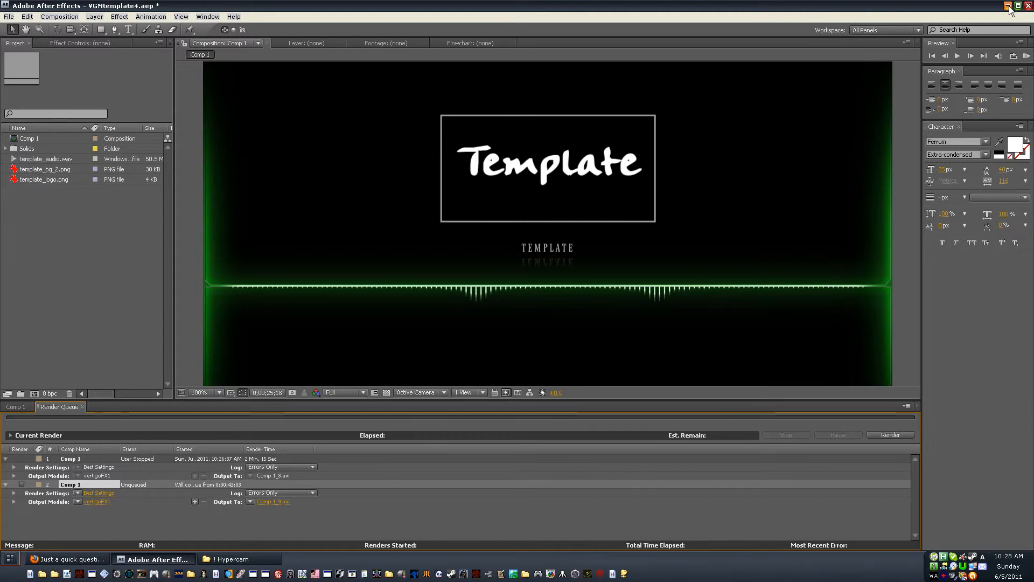
{"action": "mouse_move", "coordinate": [513, 500]}
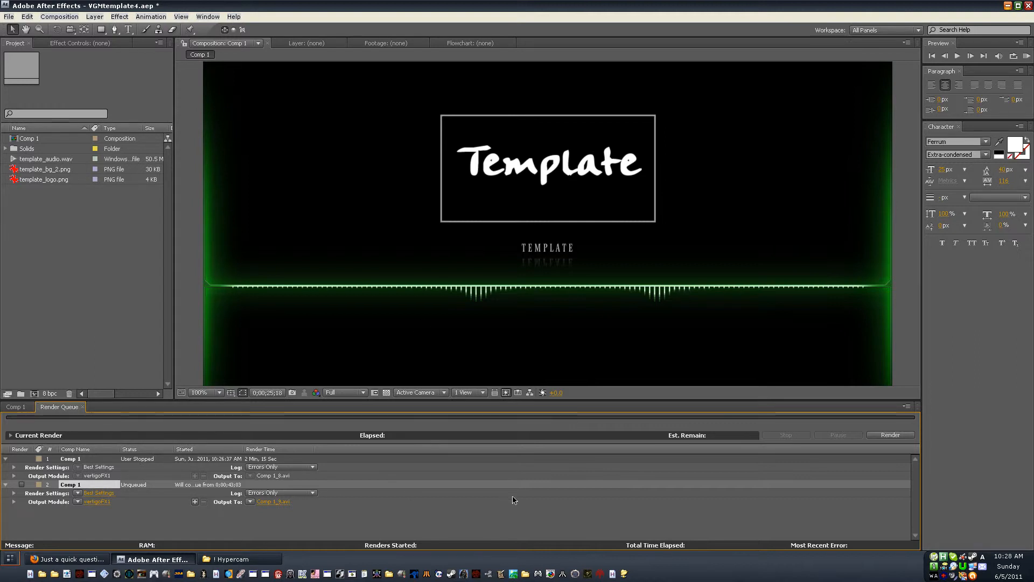
{"action": "mouse_move", "coordinate": [269, 526]}
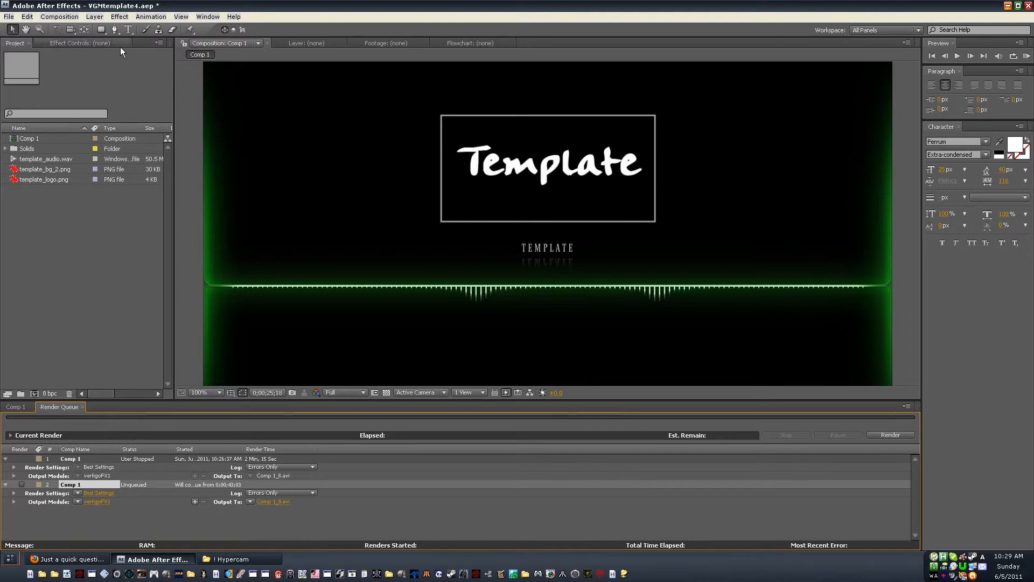
Step: Add Comp 1 to the render queue again and start rendering it
{"action": "left_click", "coordinate": [13, 406]}
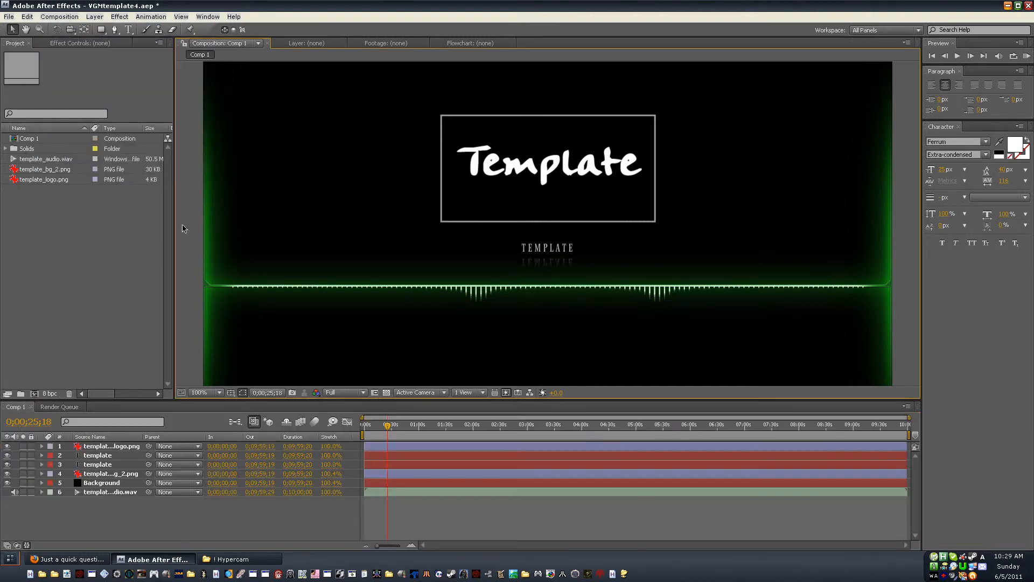
{"action": "left_click", "coordinate": [60, 406]}
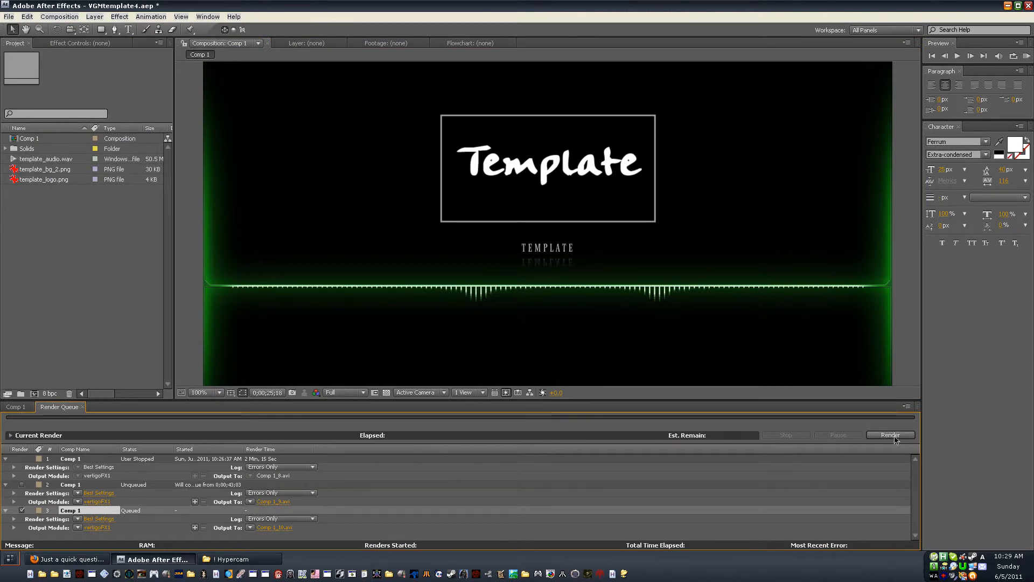
{"action": "left_click", "coordinate": [890, 435]}
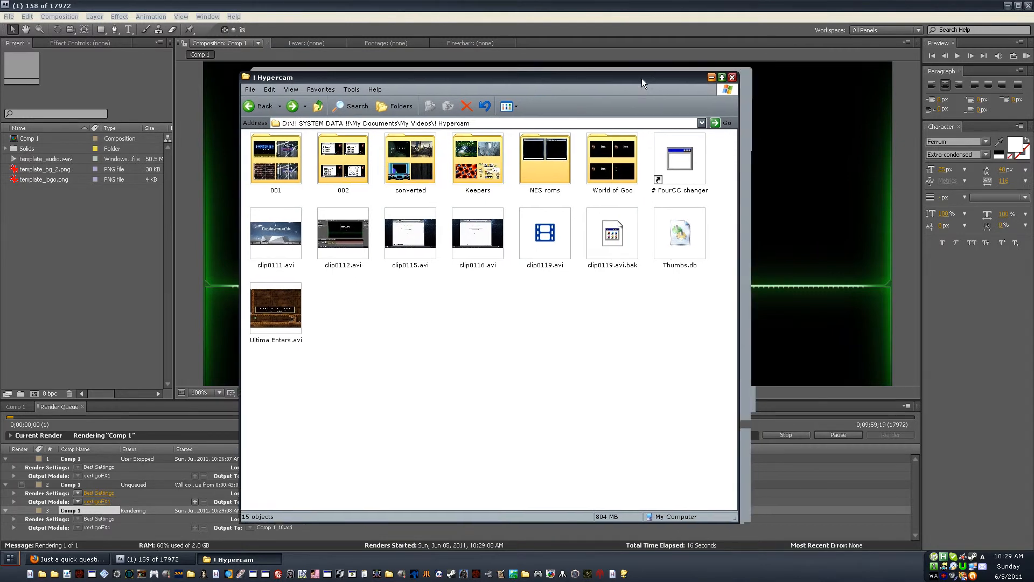
Step: Focus the Hypercam folder window and drag it over After Effects
{"action": "left_click", "coordinate": [152, 559]}
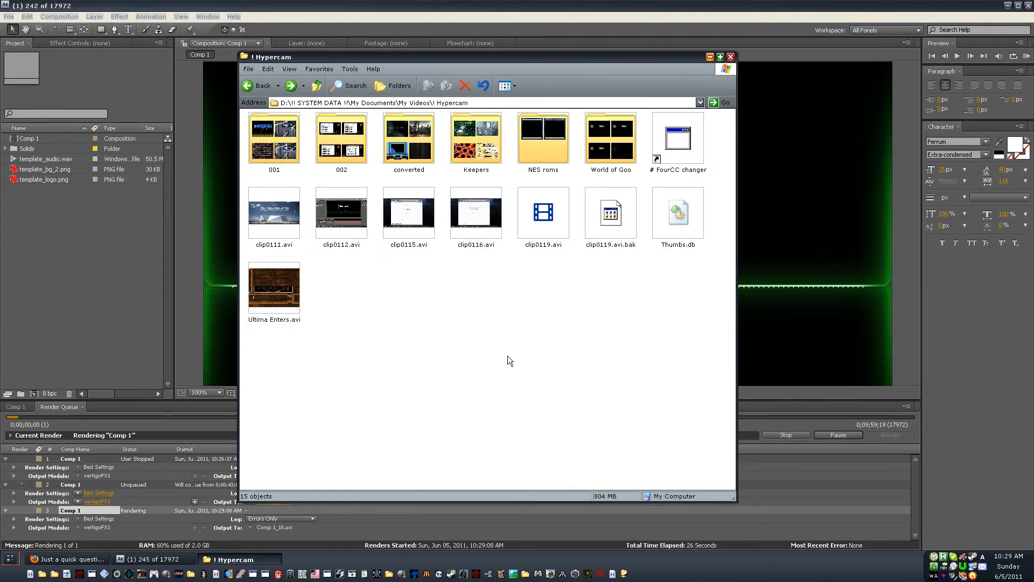
{"action": "mouse_move", "coordinate": [453, 308]}
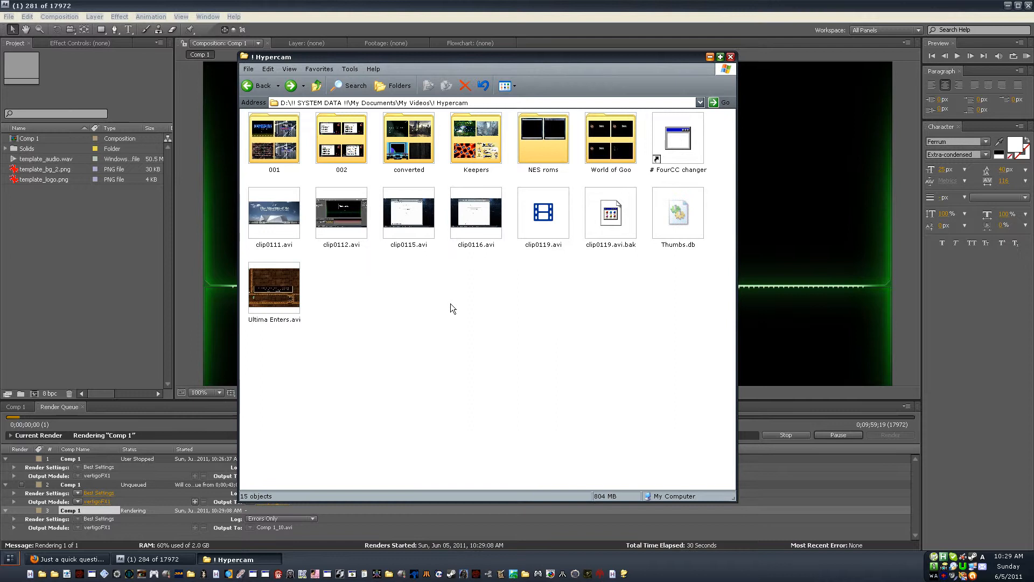
{"action": "left_click_drag", "start_coordinate": [488, 57], "coordinate": [550, 44]}
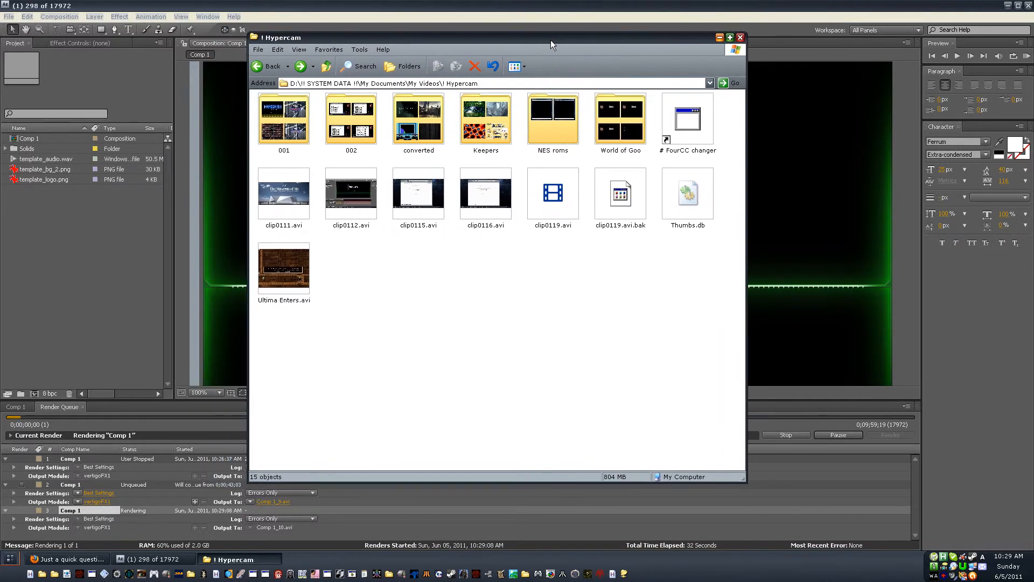
{"action": "mouse_move", "coordinate": [470, 387]}
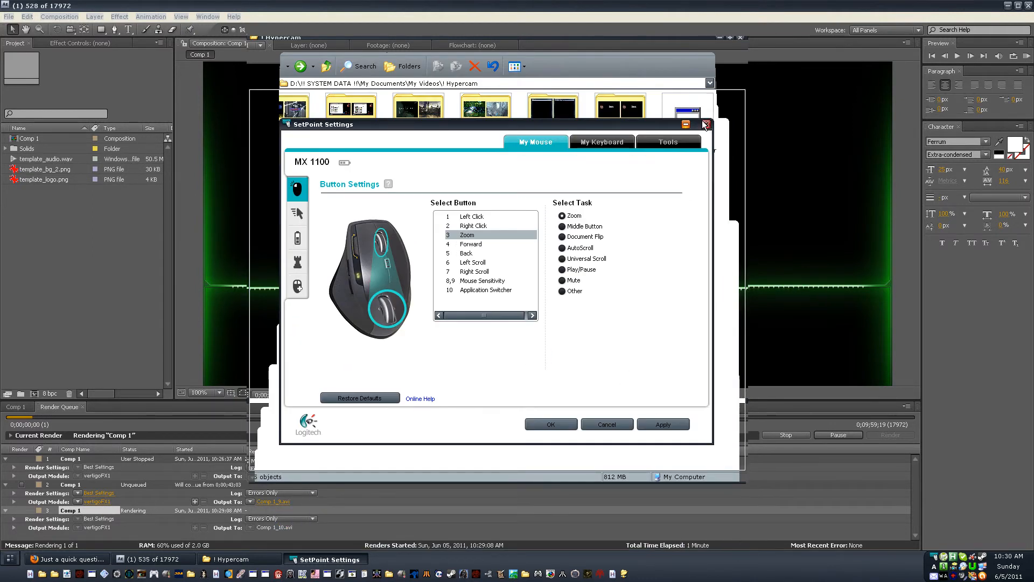
{"action": "left_click", "coordinate": [705, 124]}
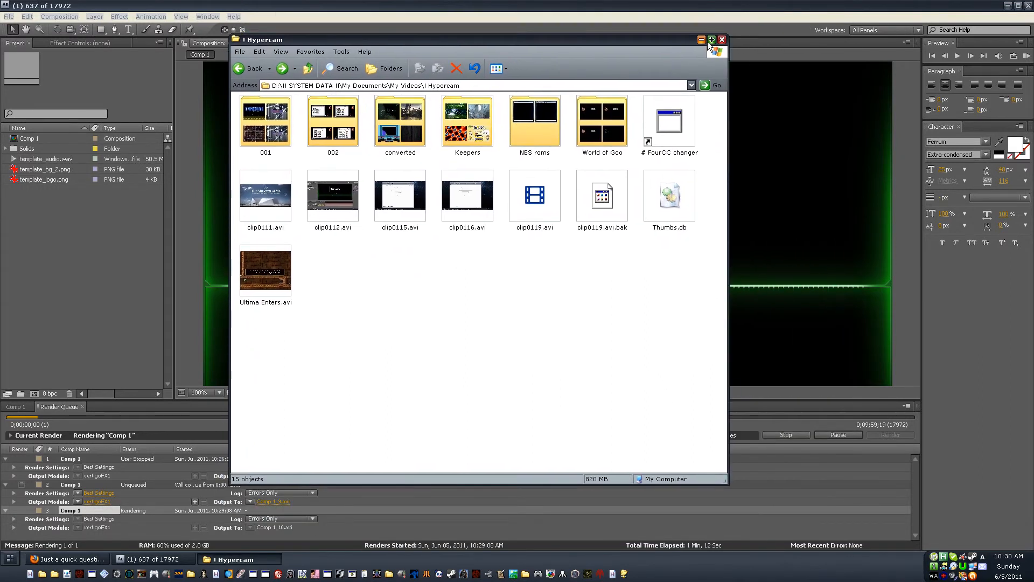
Step: Minimize the Hypercam Explorer folder window
{"action": "left_click", "coordinate": [711, 40]}
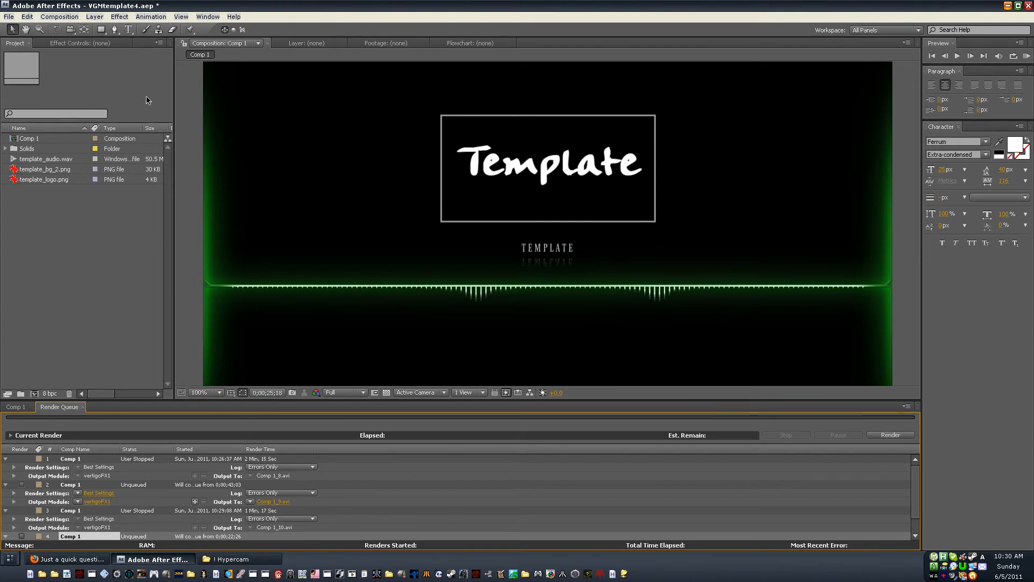
{"action": "mouse_move", "coordinate": [173, 78]}
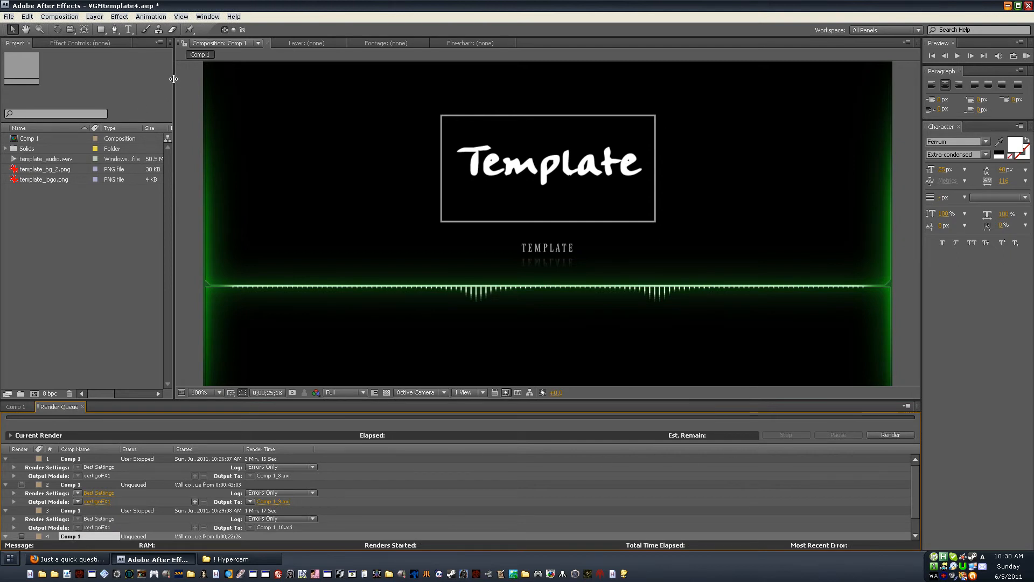
{"action": "mouse_move", "coordinate": [175, 92]}
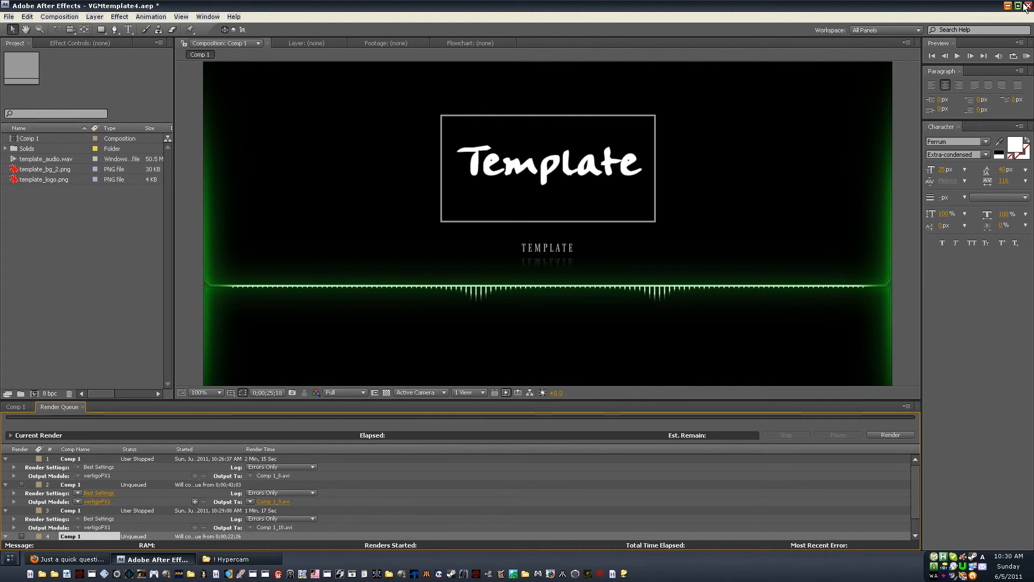
Step: Quit After Effects without saving, then minimize the Firefox forum window
{"action": "left_click", "coordinate": [1029, 5]}
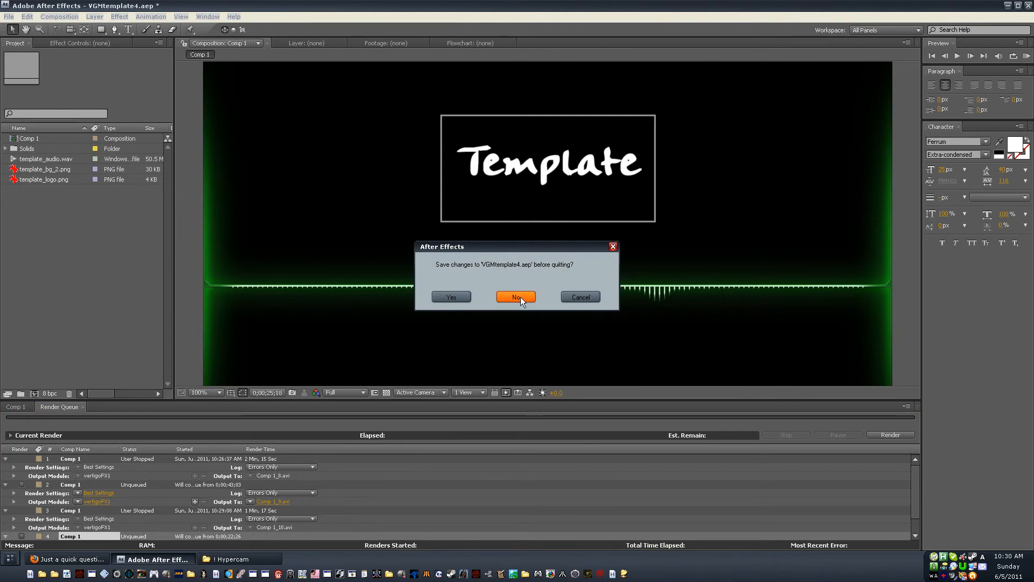
{"action": "left_click", "coordinate": [516, 297]}
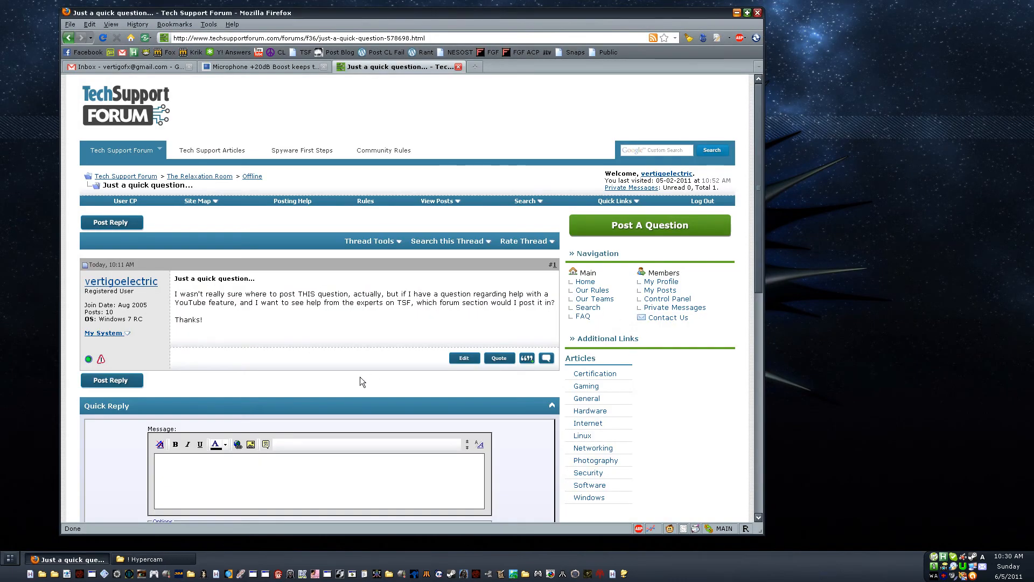
{"action": "mouse_move", "coordinate": [374, 384]}
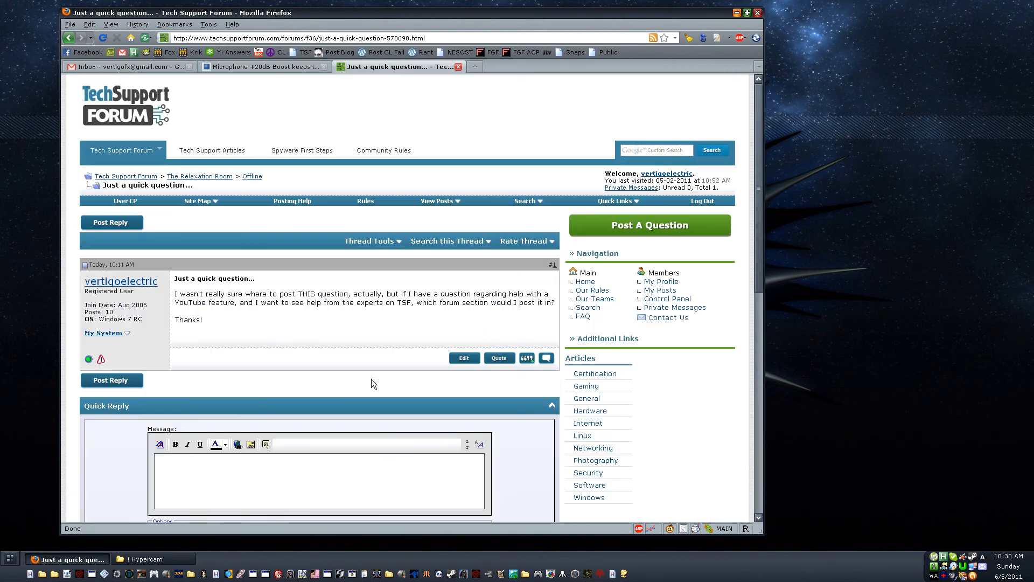
{"action": "mouse_move", "coordinate": [697, 231]}
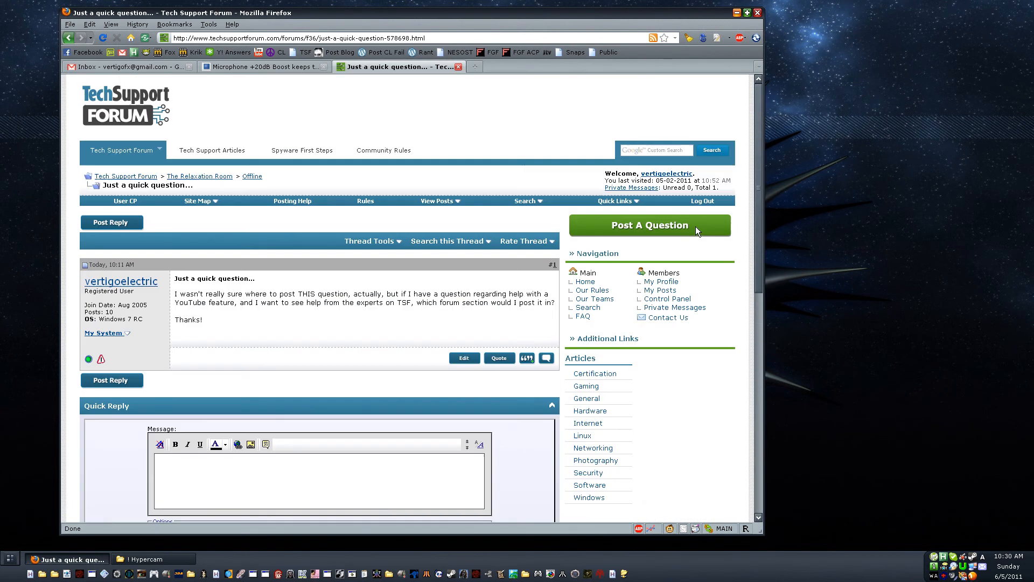
{"action": "left_click", "coordinate": [737, 12]}
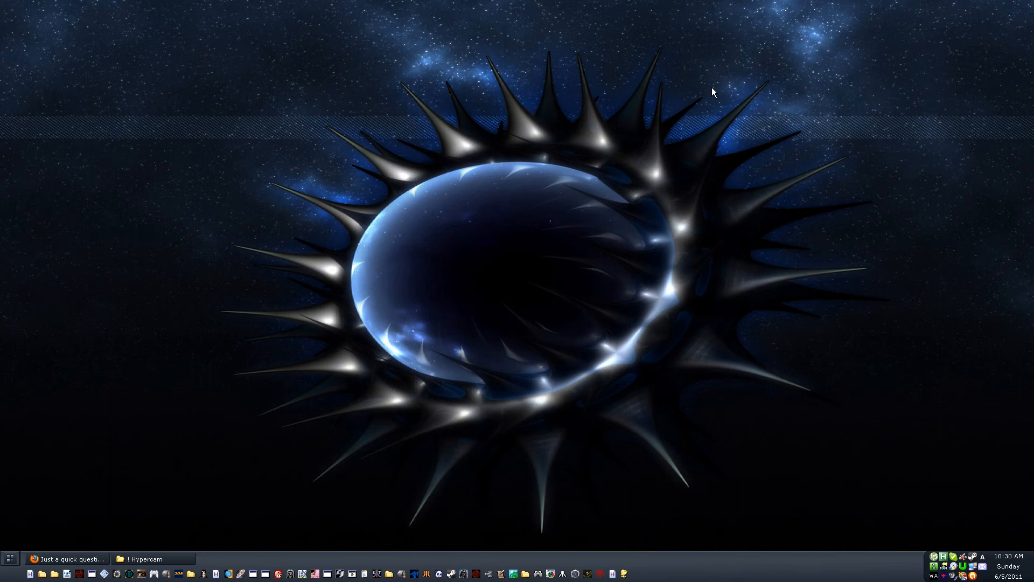
{"action": "mouse_move", "coordinate": [195, 511]}
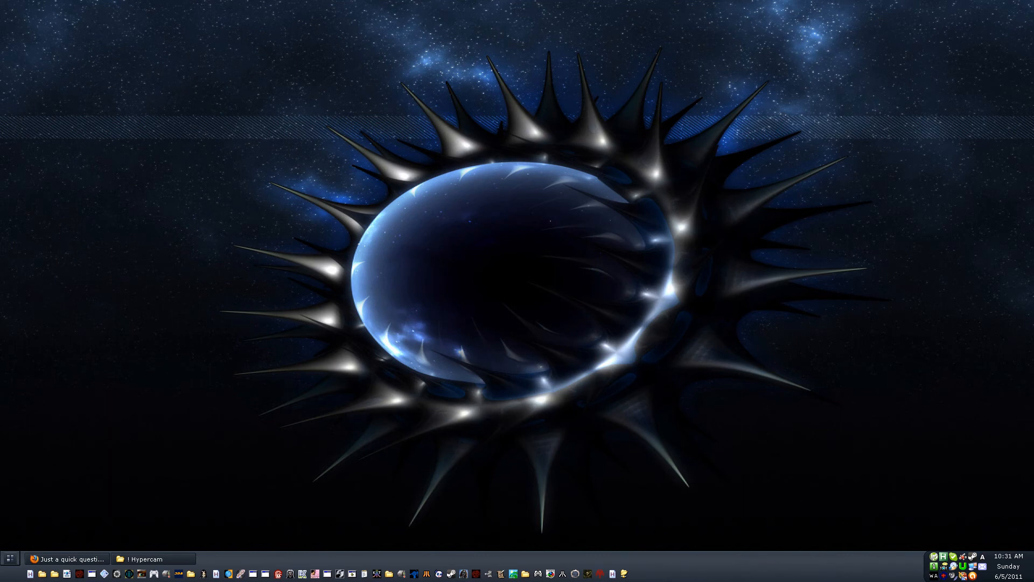
{"action": "mouse_move", "coordinate": [951, 525]}
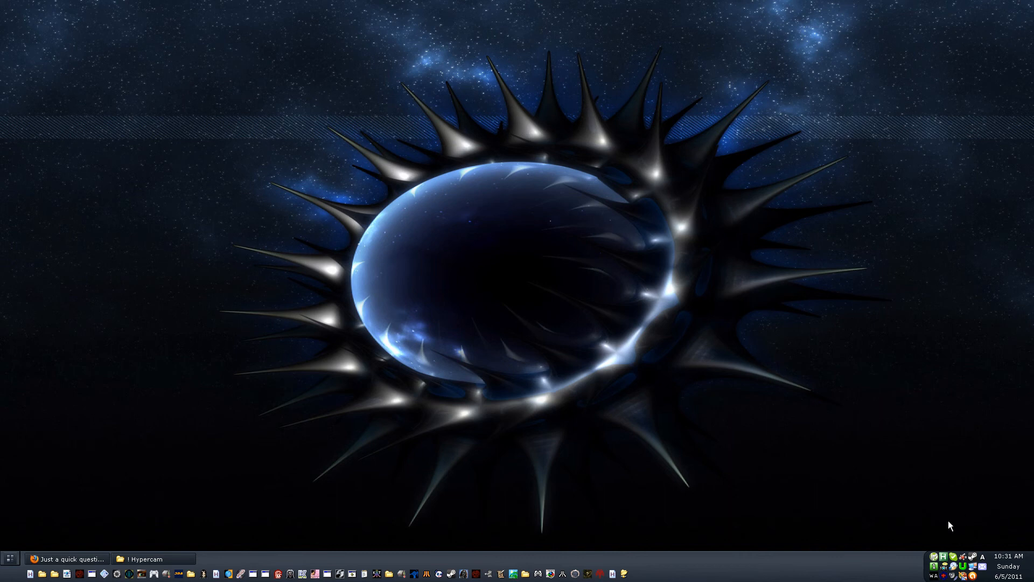